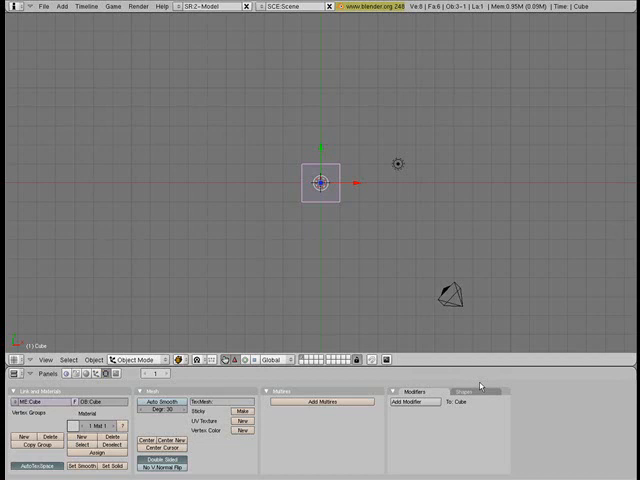
pyautogui.moveTo(484, 382)
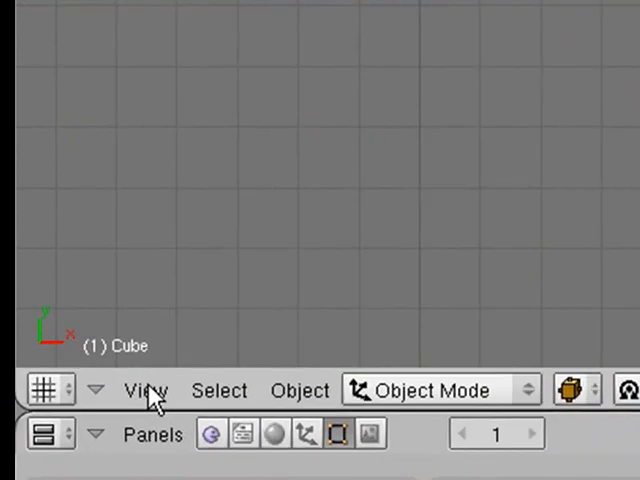
# - Bring up the Background Image panel from the viewport's View menu (blend 0.50, size 5.00)
pyautogui.click(144, 388)
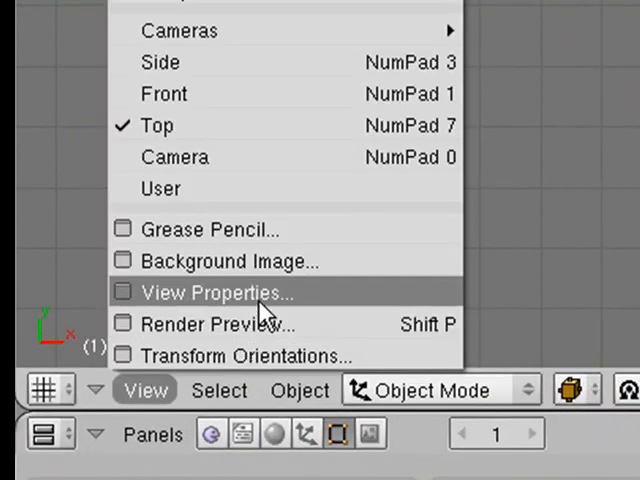
pyautogui.moveTo(284, 260)
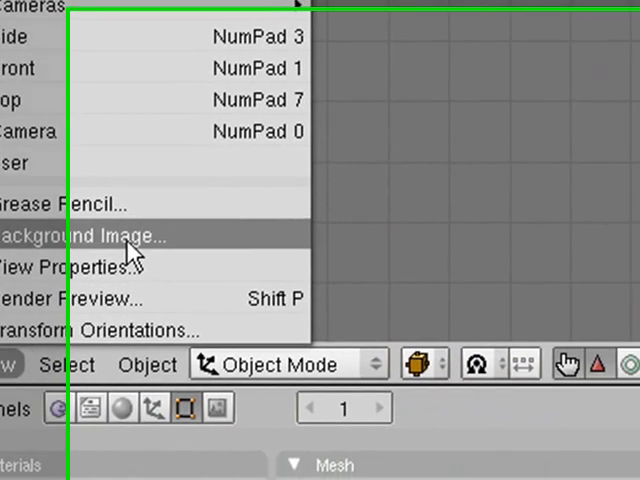
pyautogui.click(78, 236)
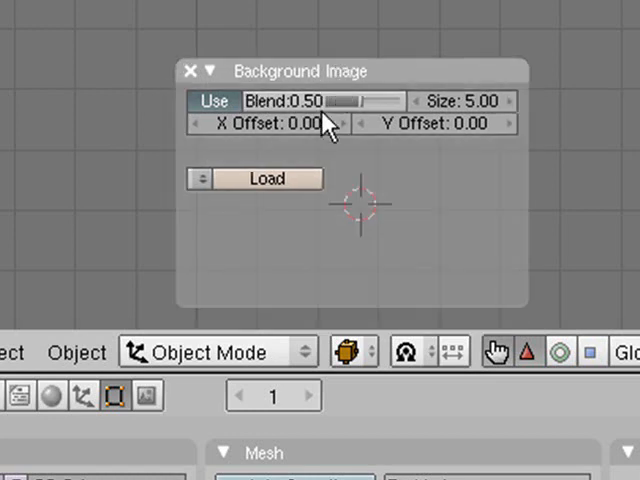
# - Load dontpanic_lbp_character_design_template.jpg from My Documents\My Pictures\for modeling as the background
pyautogui.click(268, 178)
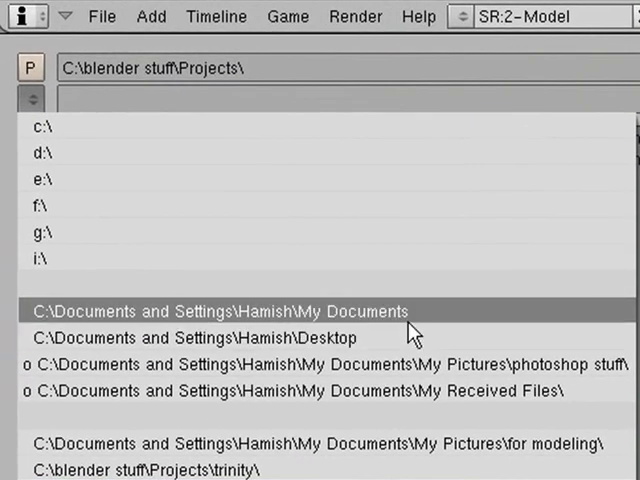
pyautogui.click(220, 310)
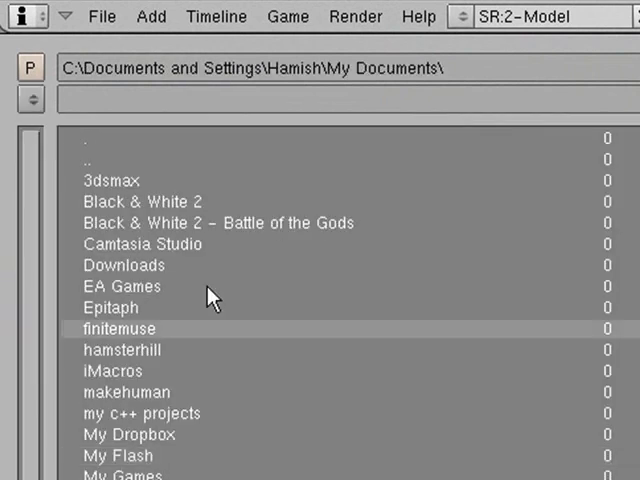
pyautogui.click(32, 100)
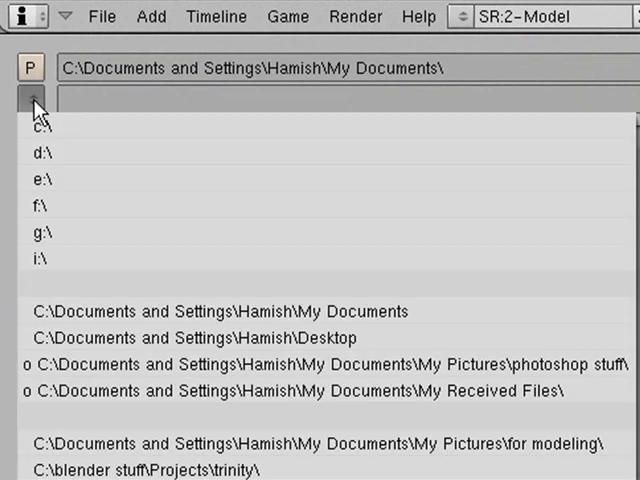
pyautogui.moveTo(400, 444)
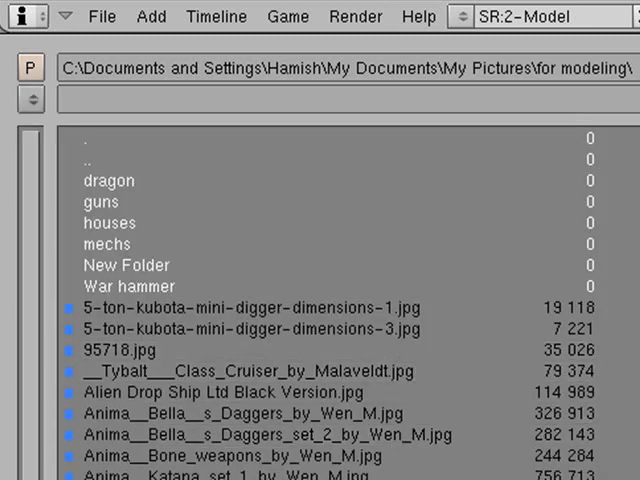
pyautogui.scroll(-3)
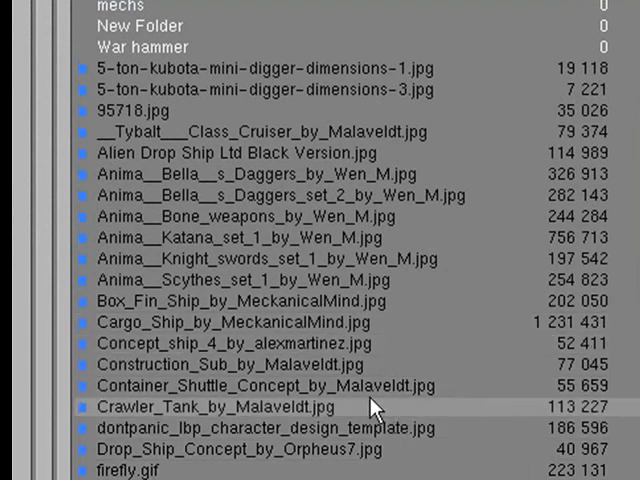
pyautogui.click(280, 444)
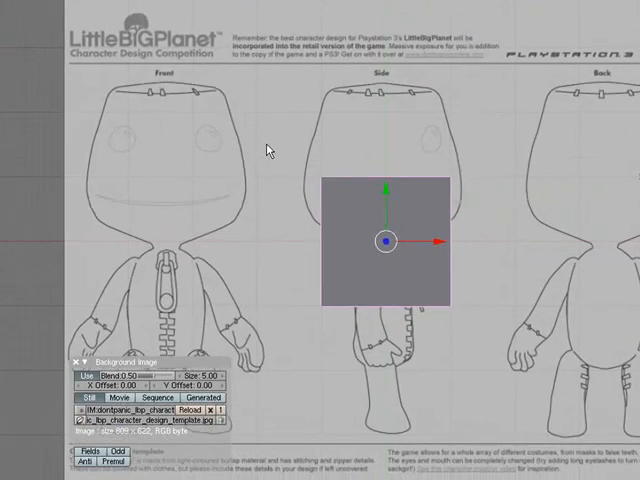
pyautogui.moveTo(452, 48)
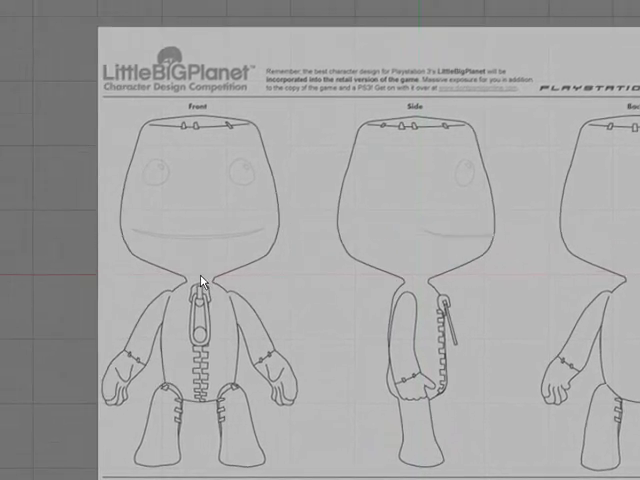
pyautogui.moveTo(204, 136)
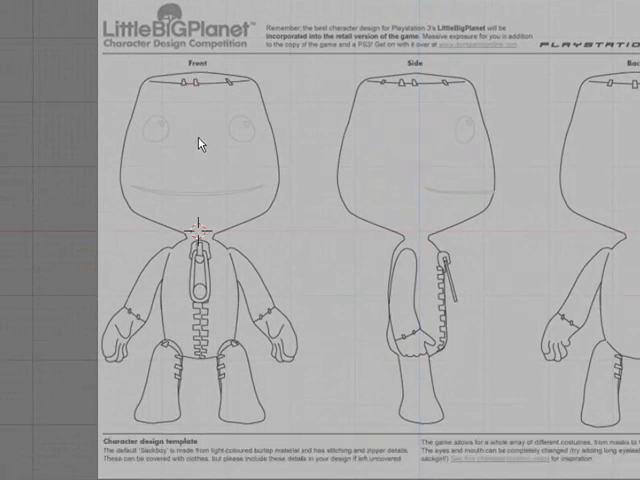
pyautogui.moveTo(204, 228)
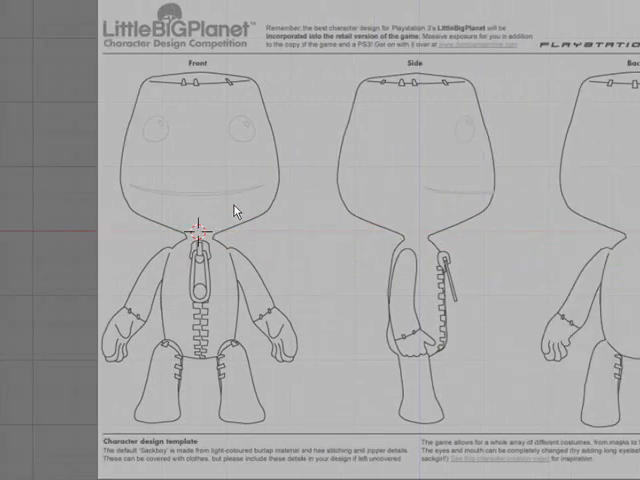
pyautogui.moveTo(200, 230)
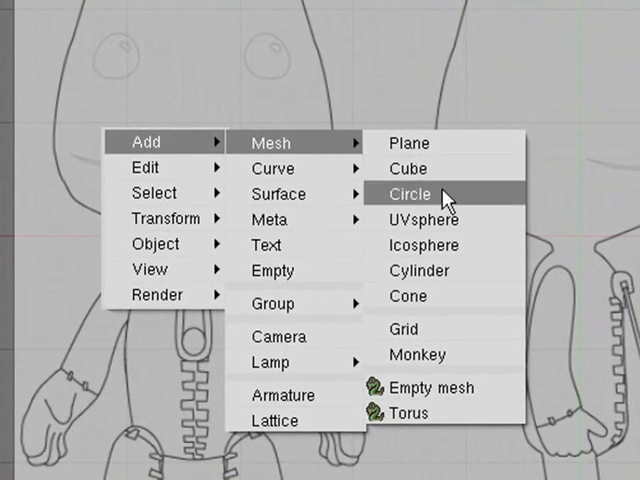
# - Add a circle mesh with 10 vertices and radius 1.00 at the character's neck
pyautogui.click(408, 194)
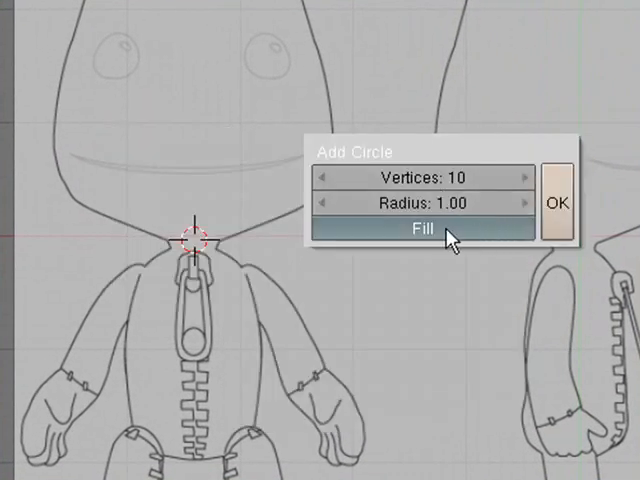
pyautogui.moveTo(458, 180)
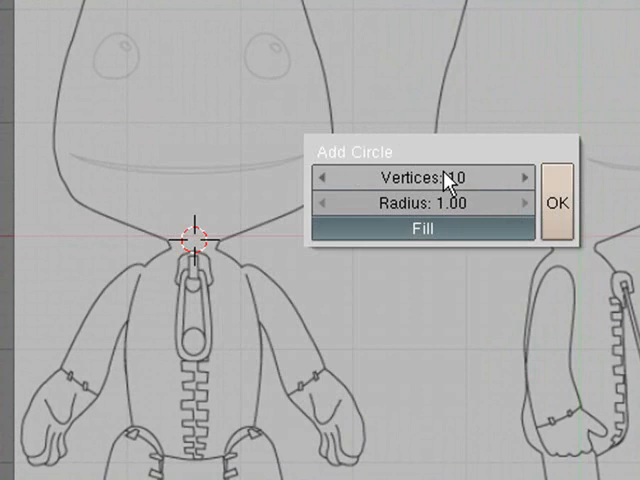
pyautogui.moveTo(488, 92)
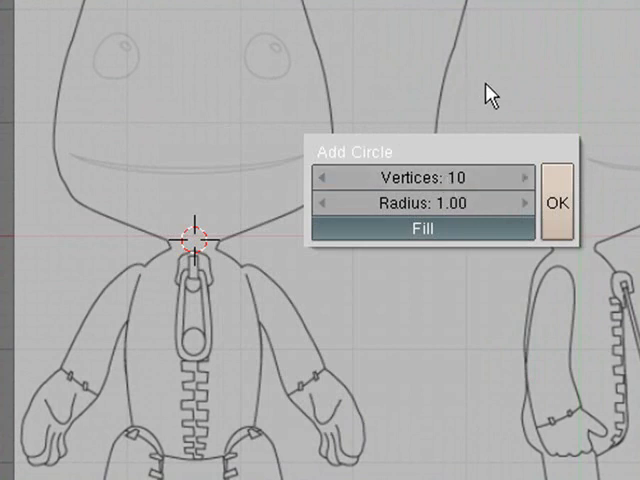
pyautogui.moveTo(500, 138)
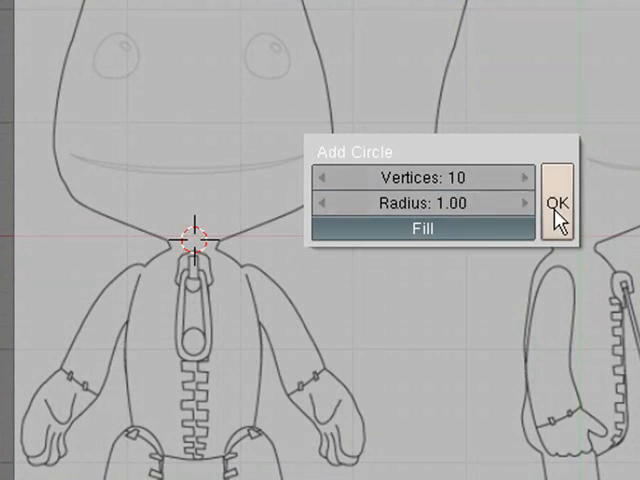
pyautogui.click(556, 204)
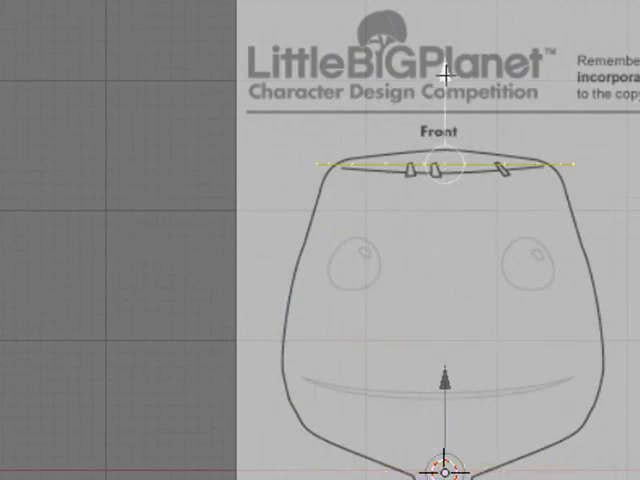
# - Enable the translate manipulator to position the flattened ring along the head's top edge
pyautogui.click(444, 166)
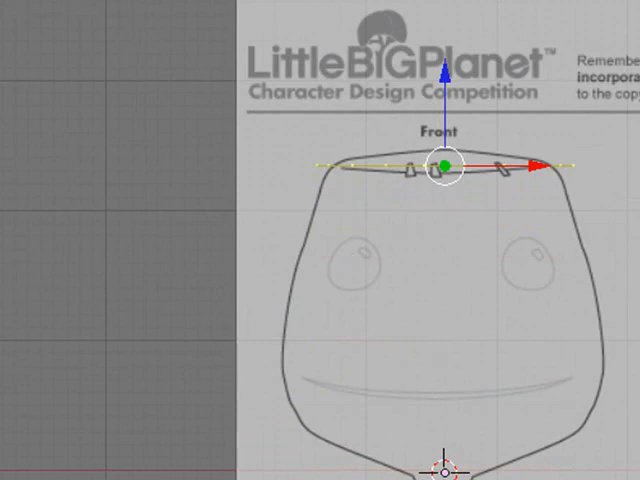
pyautogui.moveTo(394, 194)
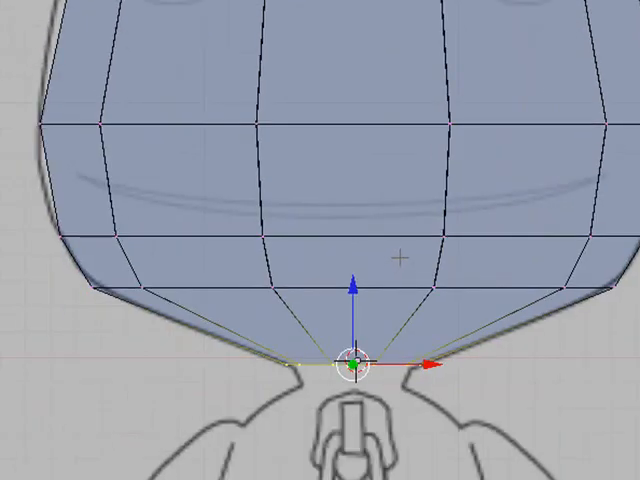
# - Extrude the bottom ring as a Region to begin the neck section below the chin
pyautogui.scroll(3)
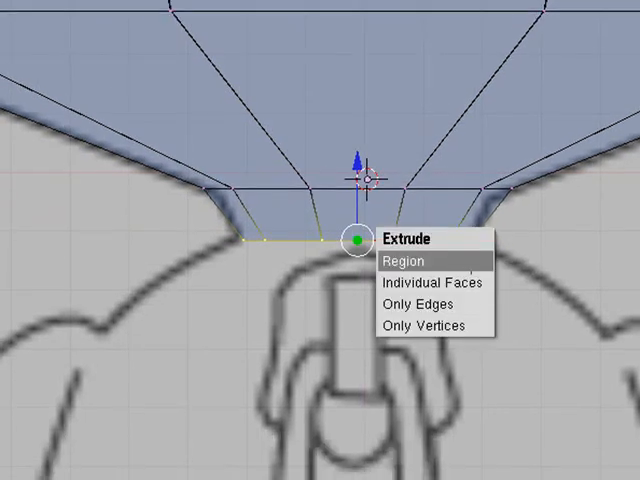
pyautogui.click(404, 260)
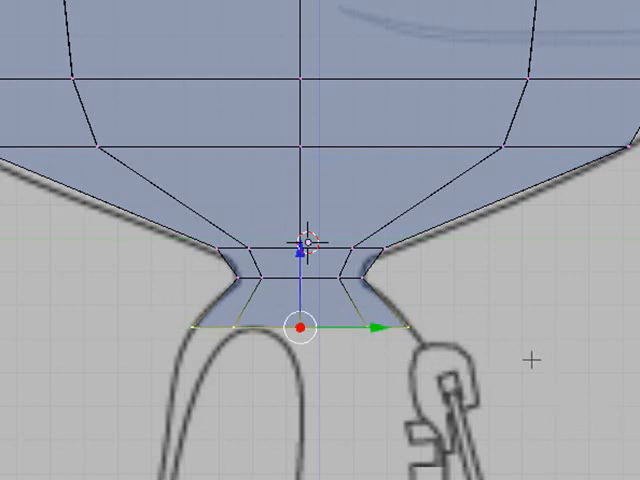
pyautogui.moveTo(540, 362)
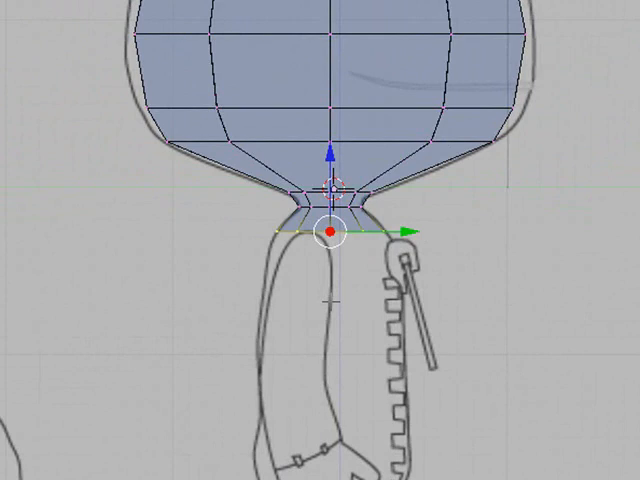
# - Zoom in on the neck while extruding the ring down into the upper torso
pyautogui.scroll(3)
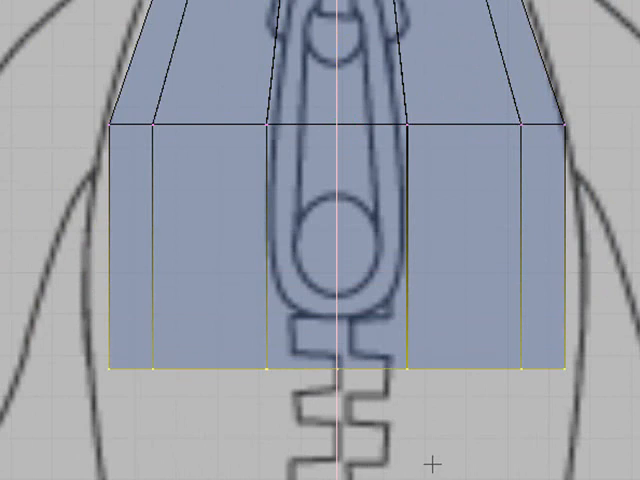
# - Select the torso's bottom ring and extrude it as a Region down the body outline
pyautogui.click(338, 368)
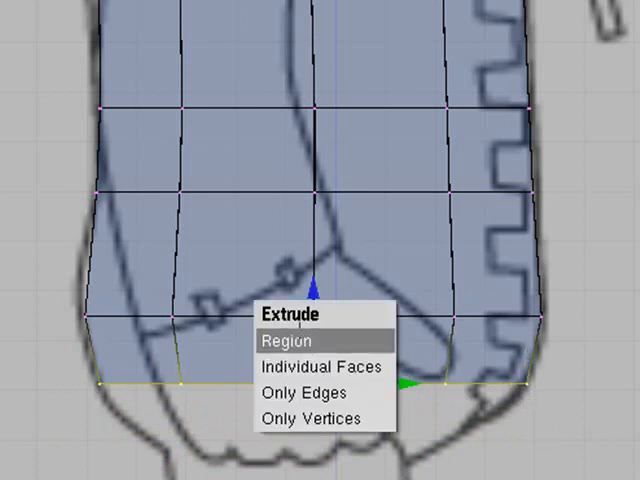
pyautogui.click(284, 340)
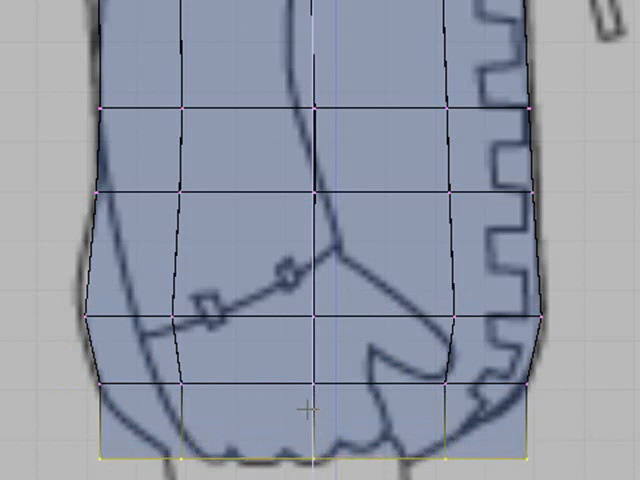